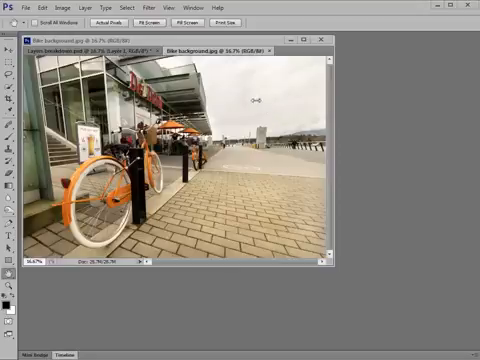
pyautogui.moveTo(270, 120)
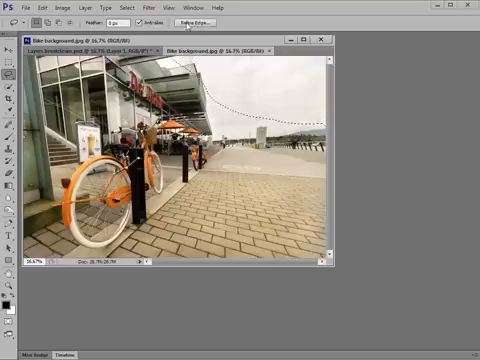
pyautogui.moveTo(220, 28)
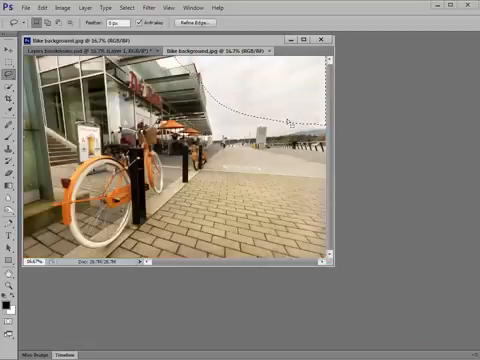
# - Duplicate the Background street photo into a new Layer 1 above it
pyautogui.click(32, 8)
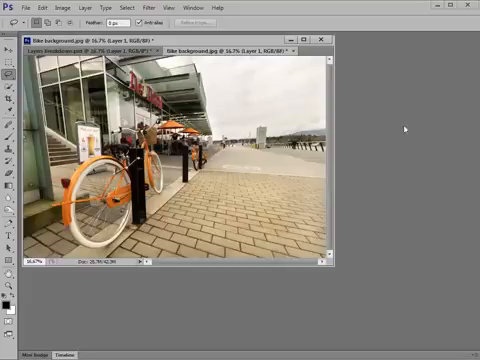
pyautogui.click(220, 6)
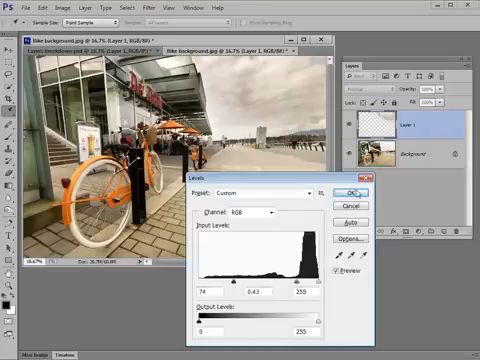
# - Confirm the Levels adjustment with OK so Layer 1's sky reads grey and stormy
pyautogui.click(352, 192)
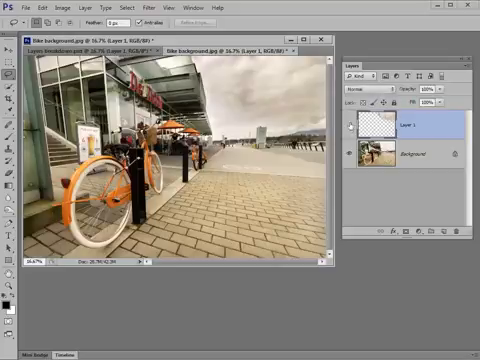
pyautogui.moveTo(356, 152)
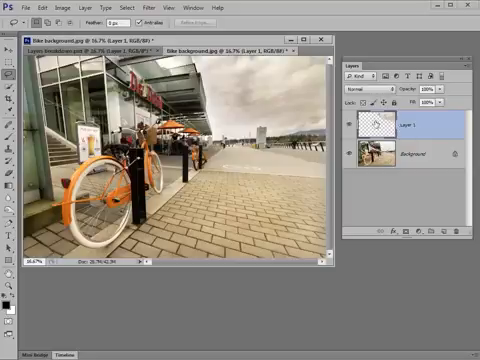
pyautogui.moveTo(360, 124)
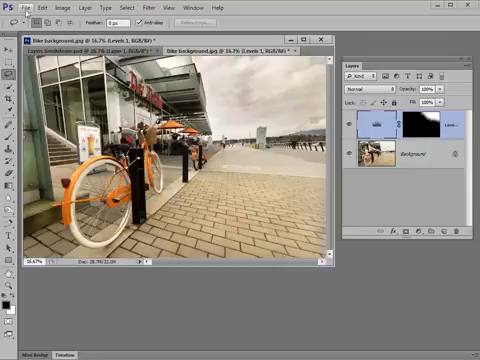
# - Bring the red-hoodie man's cut-out onto the street scene as a layer above the sky
pyautogui.click(14, 8)
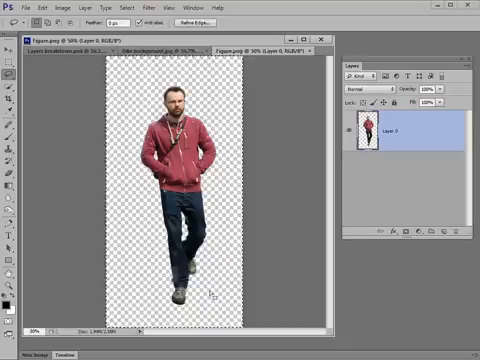
pyautogui.click(36, 8)
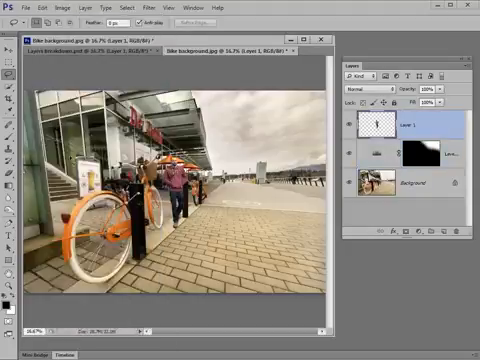
pyautogui.moveTo(278, 204)
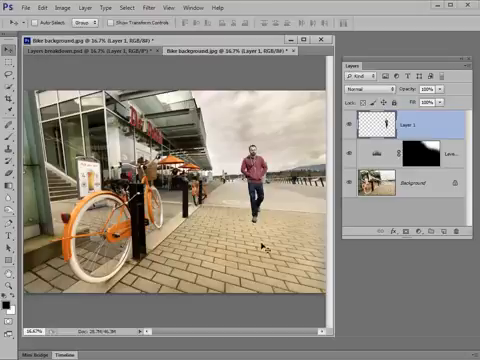
pyautogui.moveTo(252, 228)
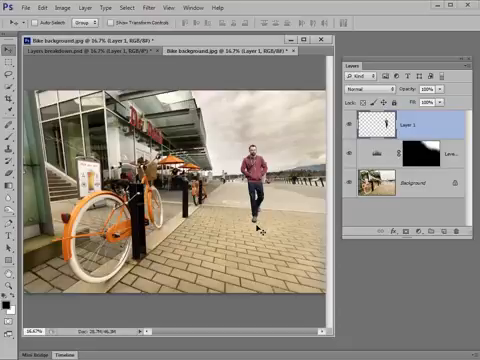
pyautogui.moveTo(256, 210)
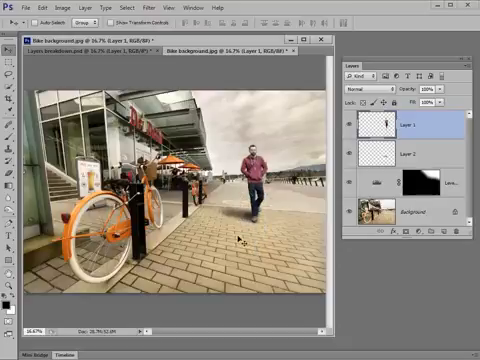
pyautogui.moveTo(252, 204)
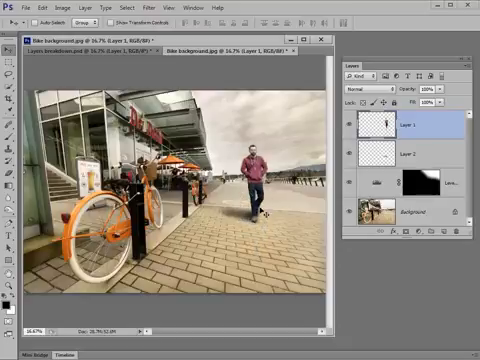